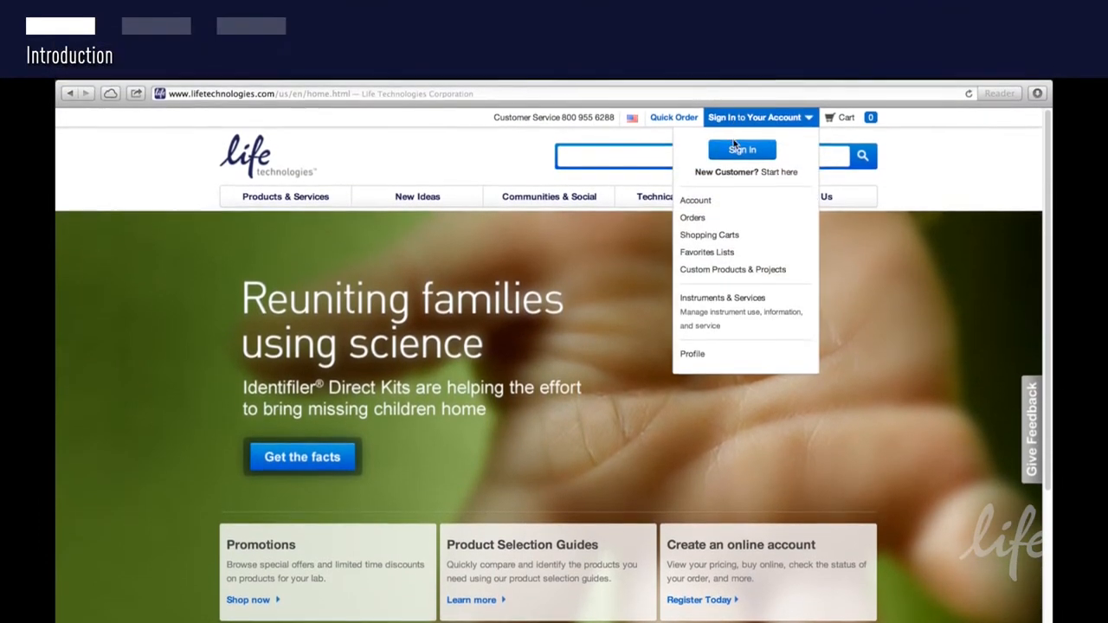
# Sign in to the Life Technologies account and reach the empty hPSC Scorecard project list
pyautogui.click(742, 150)
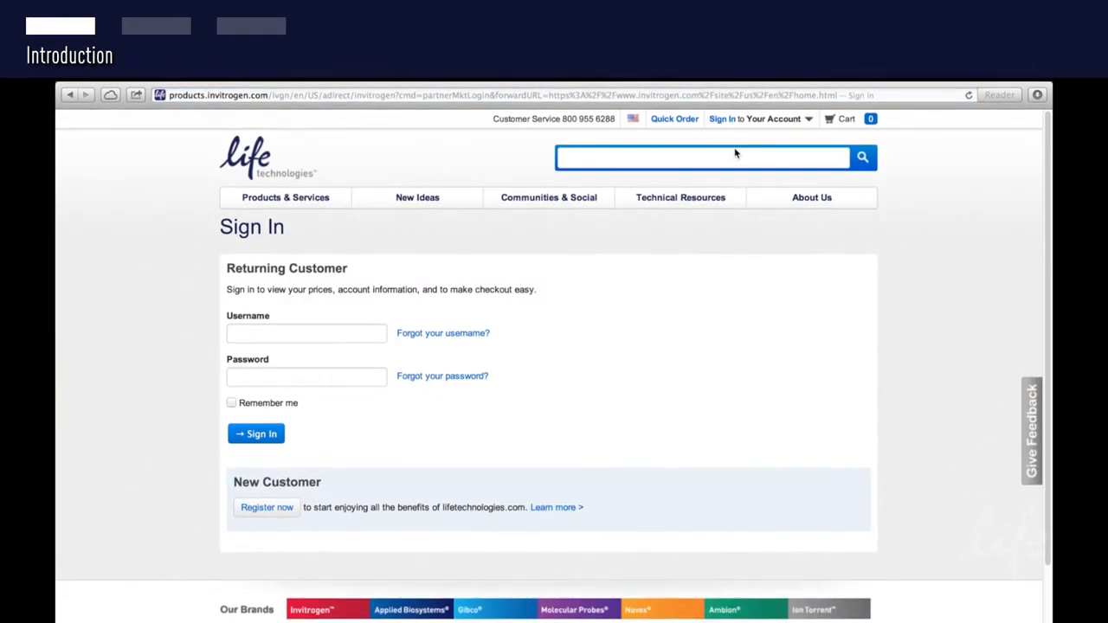
pyautogui.scroll(-3)
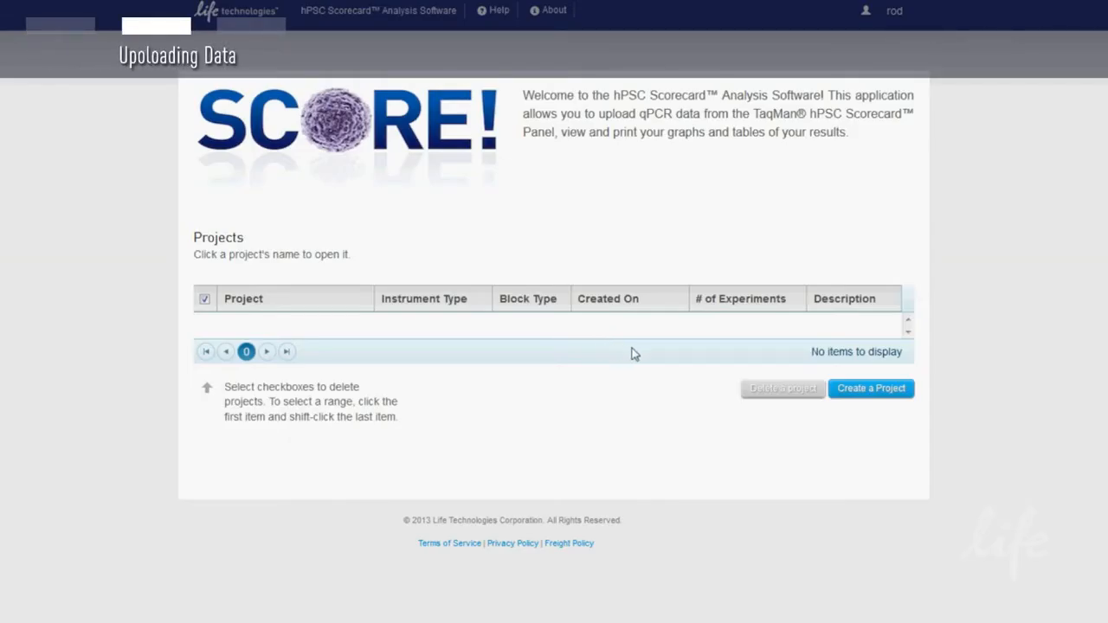
# Create project DEMO for QuantStudio 12K Flex, 384 wells, with multiple sample types
pyautogui.click(870, 388)
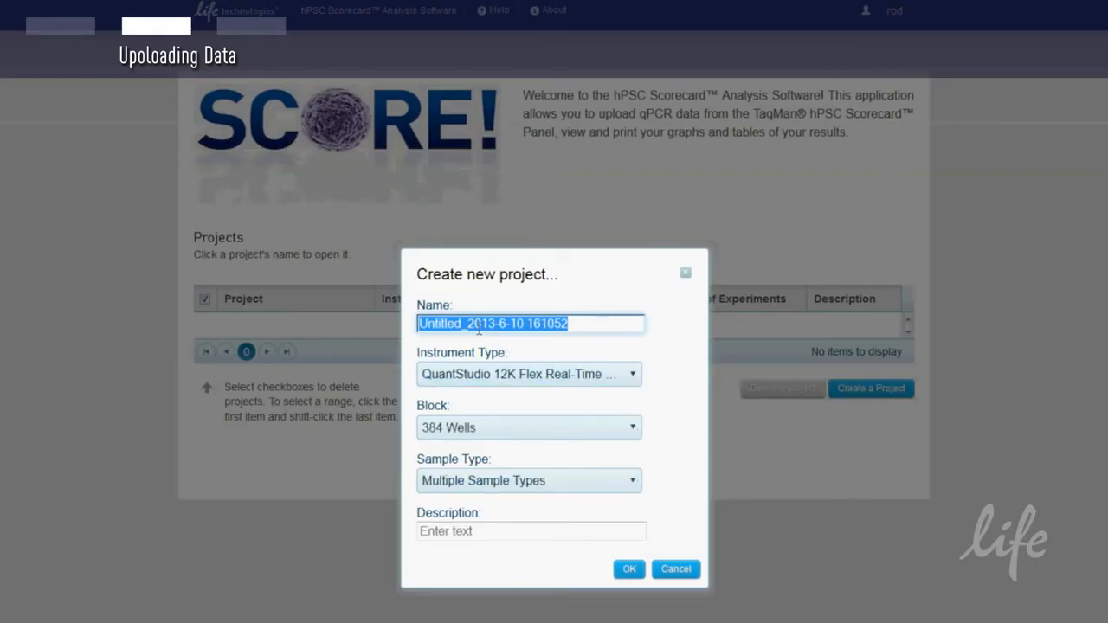
pyautogui.write('DEMO')
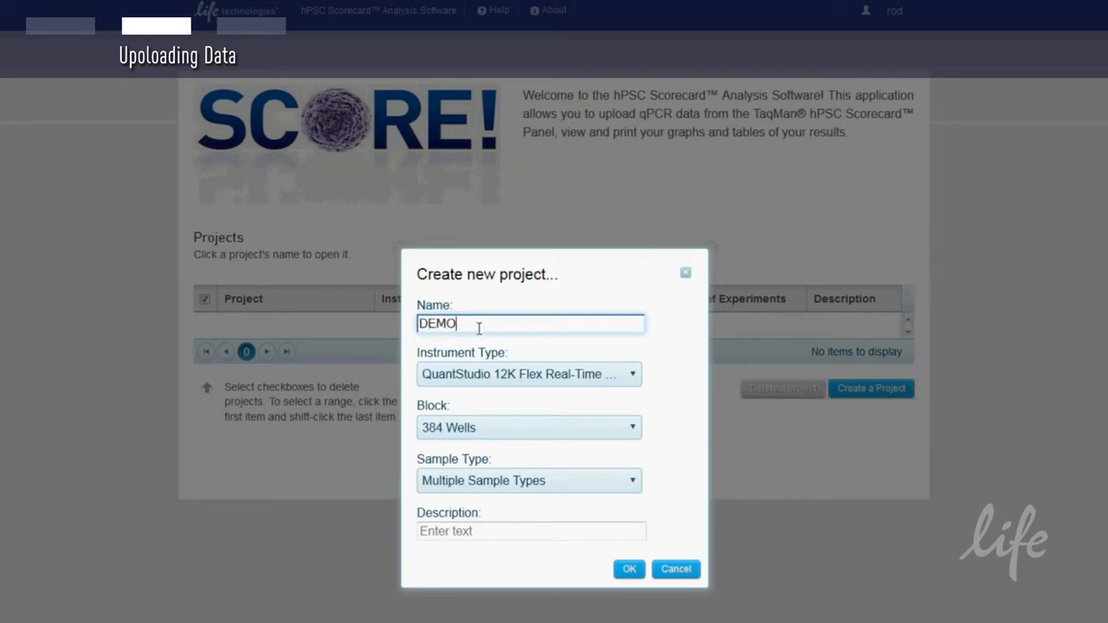
pyautogui.click(528, 374)
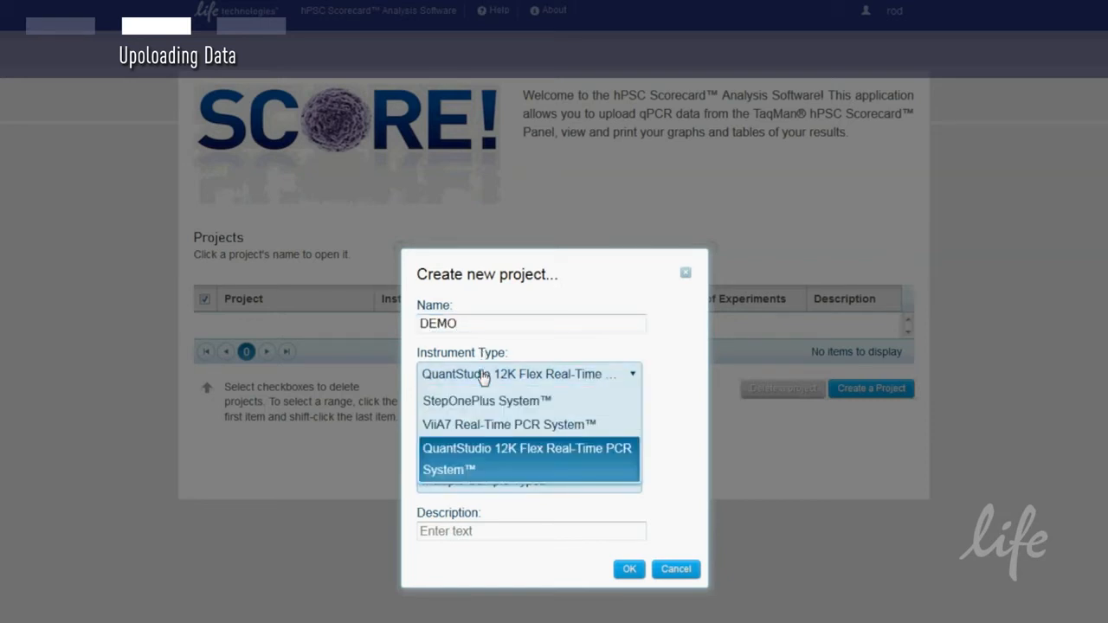
pyautogui.click(528, 459)
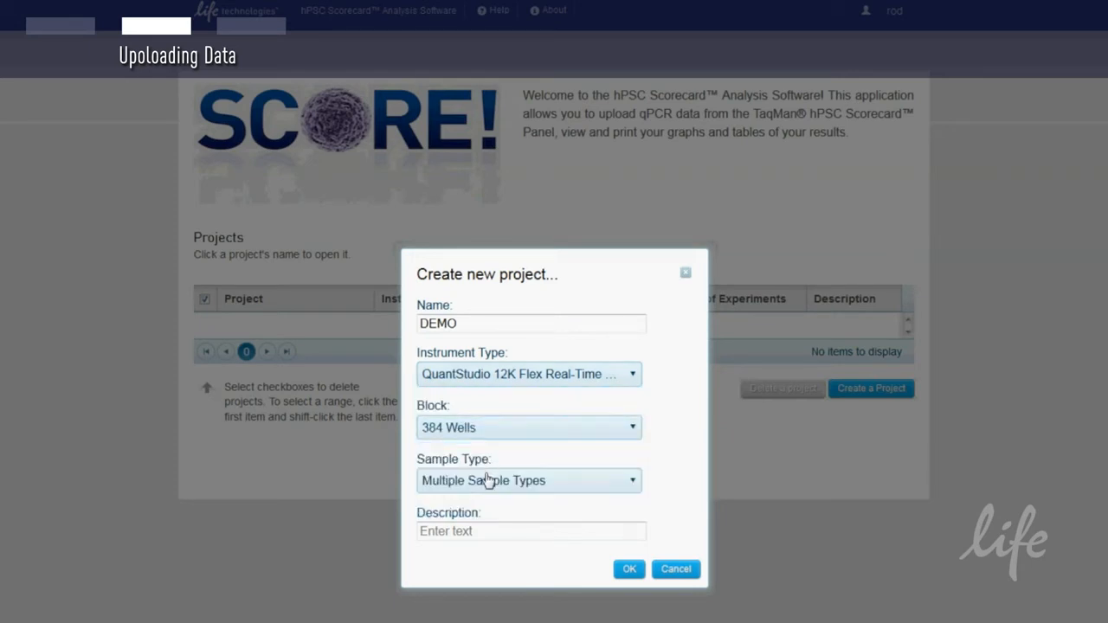
pyautogui.click(529, 481)
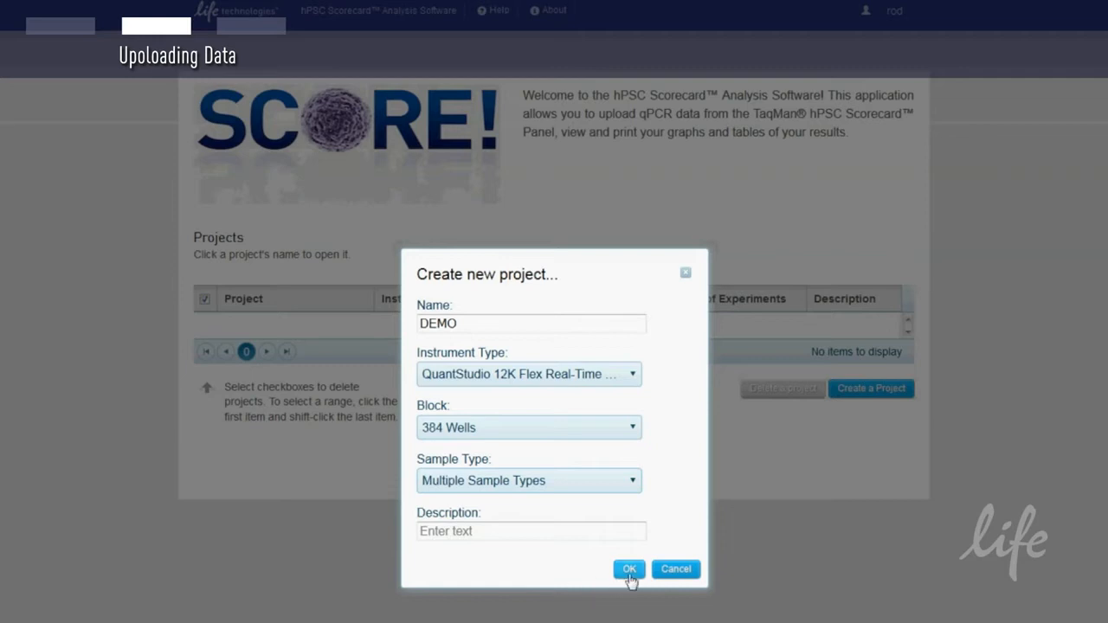
pyautogui.click(628, 570)
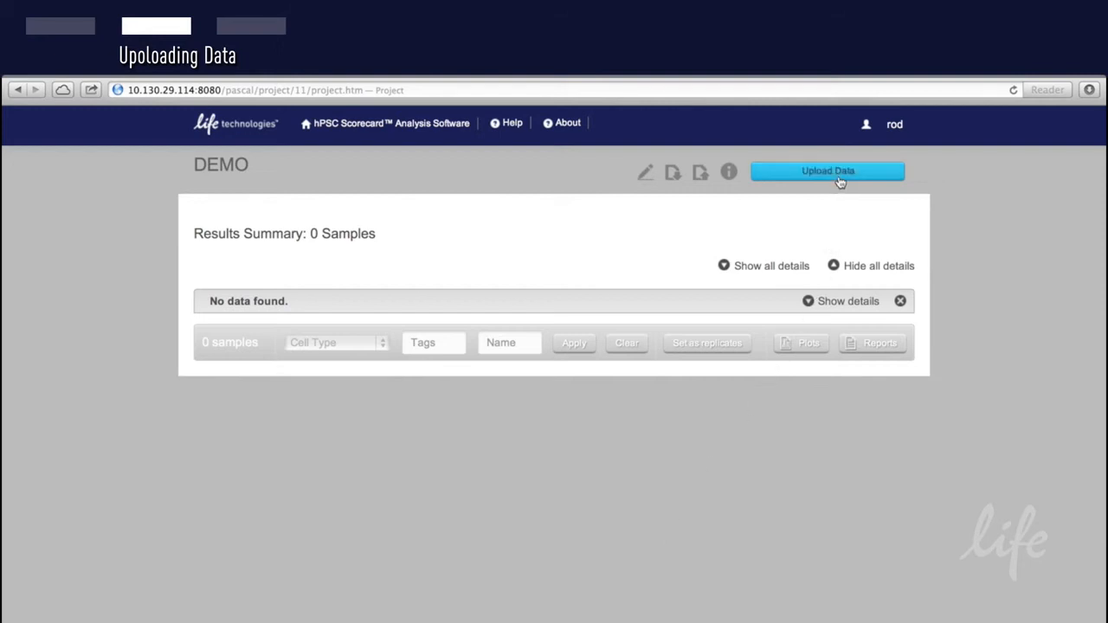
# Upload the Scorecard 1 and Scorecard 2 EB Timecourse .eds files
pyautogui.click(827, 171)
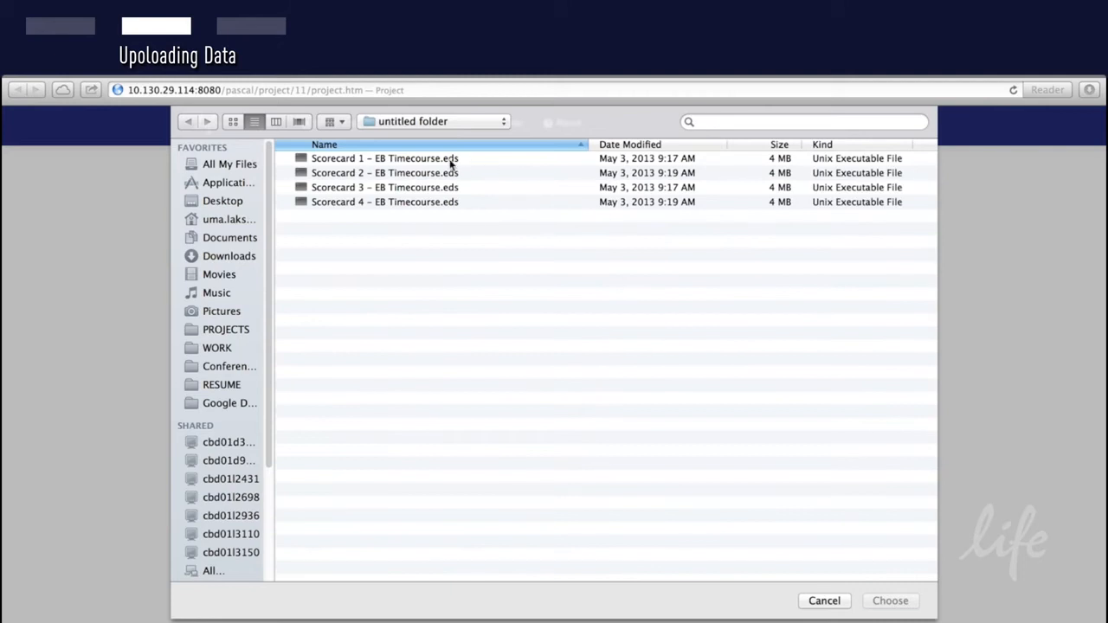
pyautogui.click(385, 172)
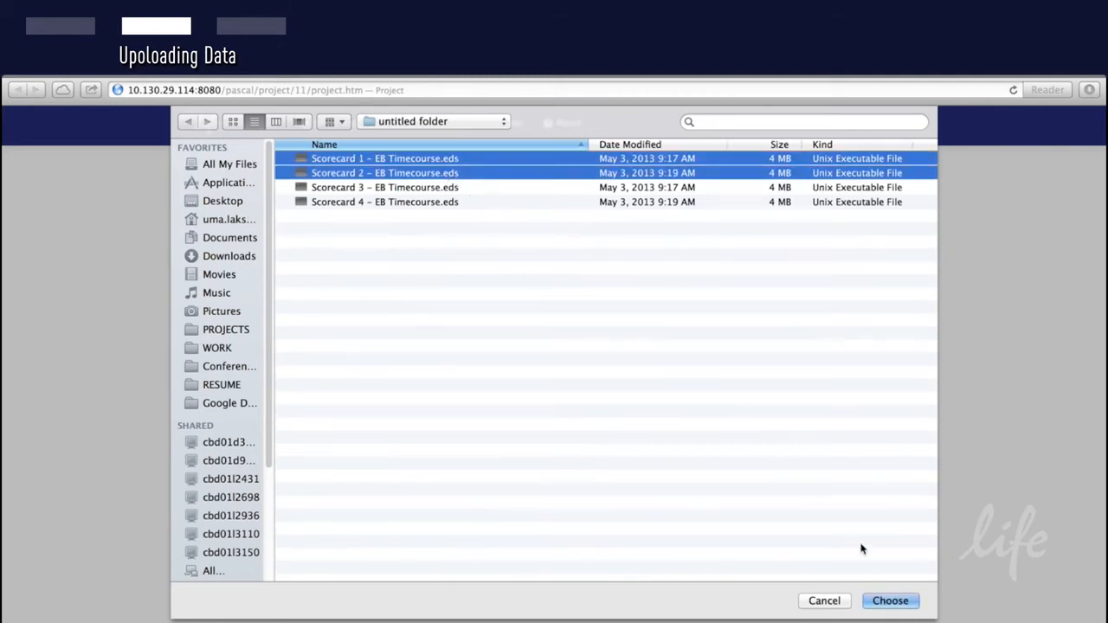
pyautogui.click(890, 600)
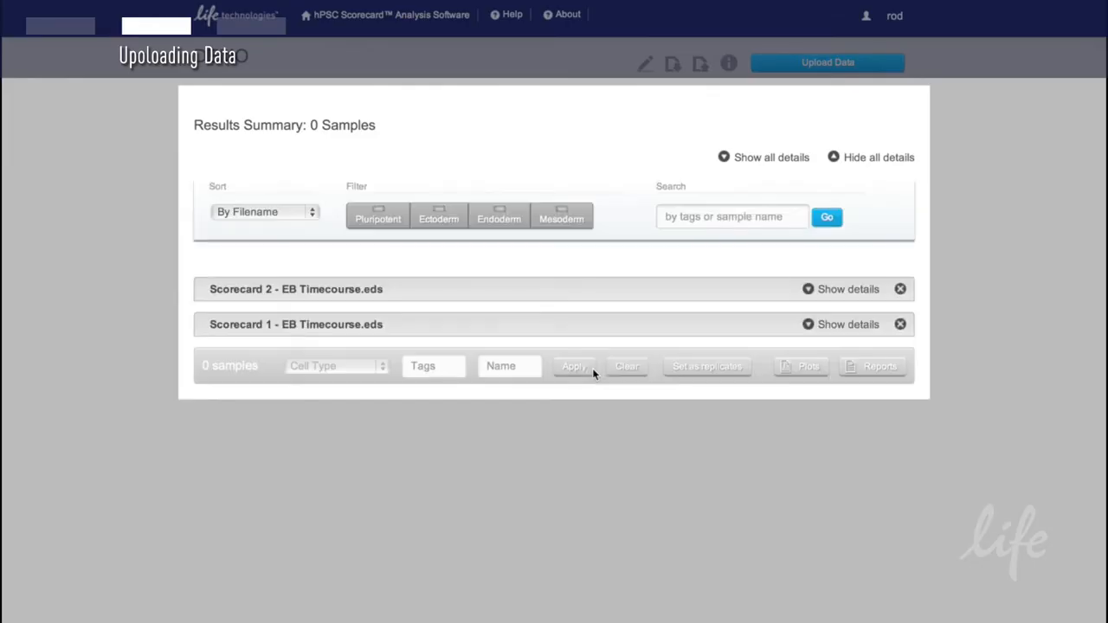
# Show the samples' pass/fail results and rename Sample1 to iPSC1 as a pluripotent sample
pyautogui.click(827, 61)
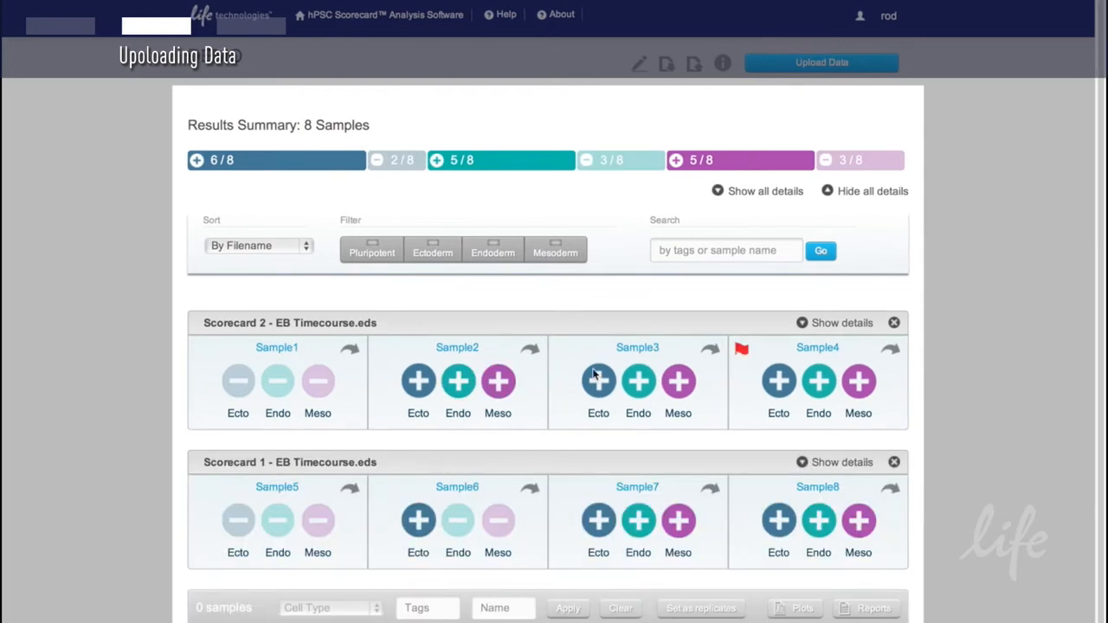
pyautogui.moveTo(563, 377)
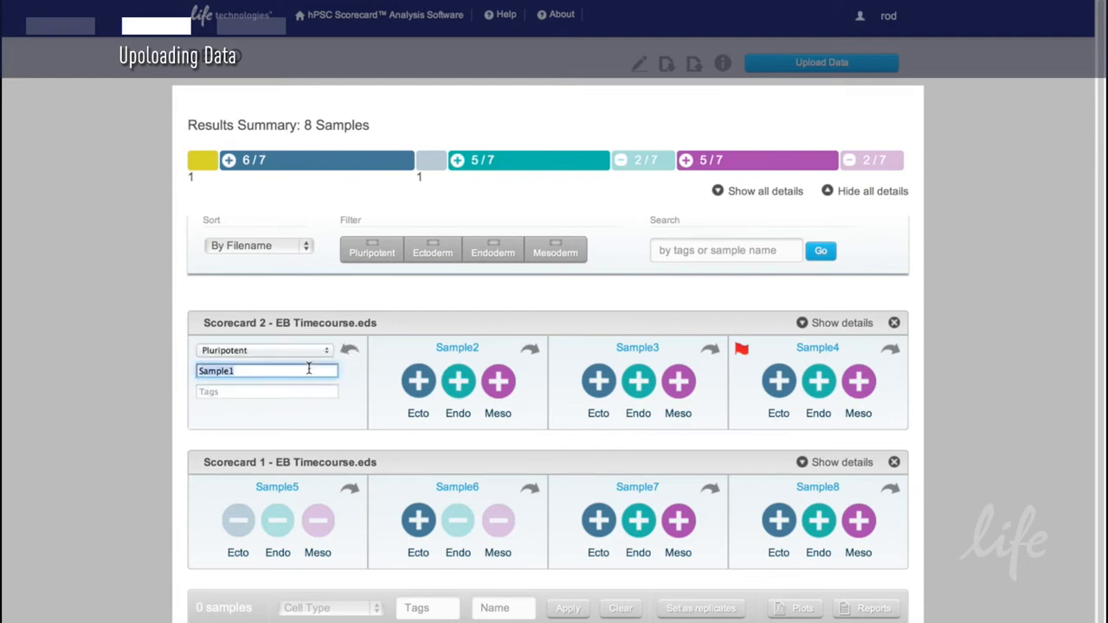
pyautogui.write('iPSC')
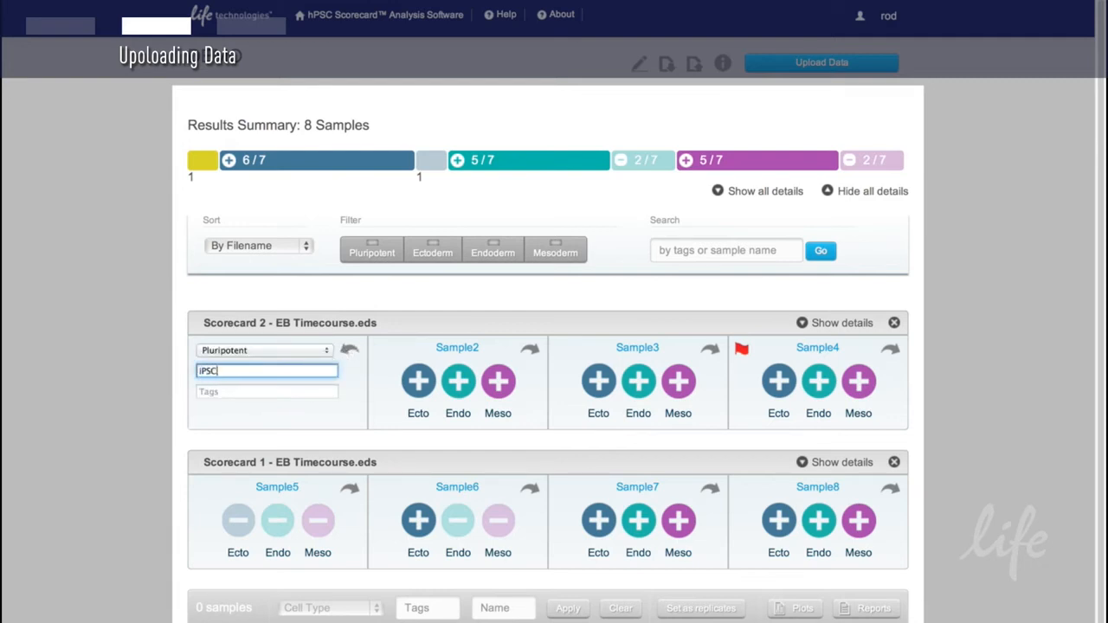
pyautogui.write('1')
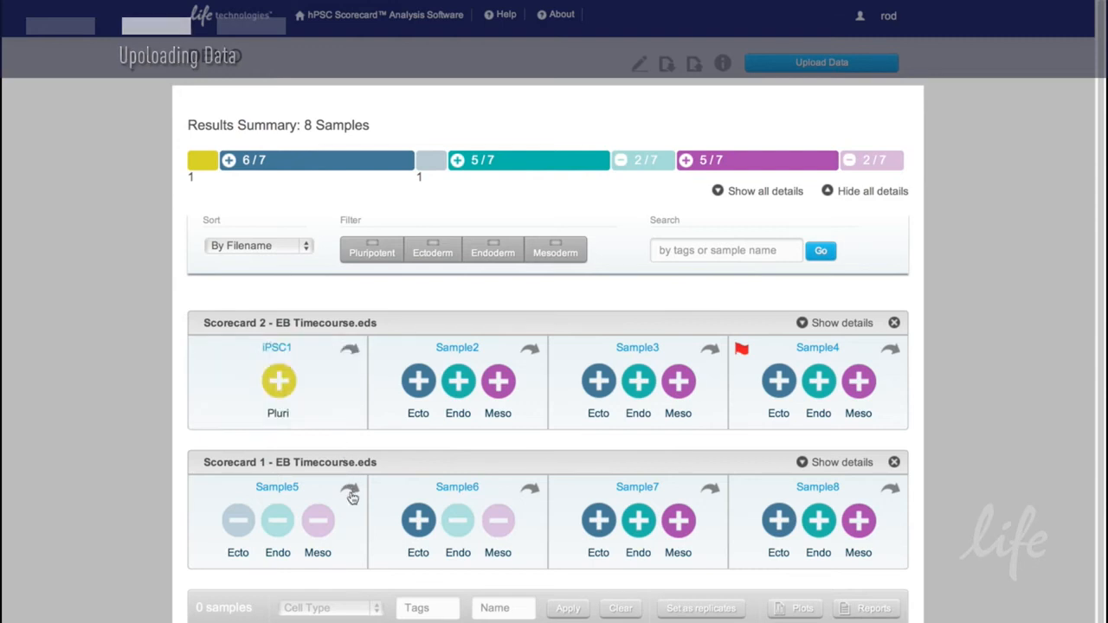
pyautogui.click(325, 489)
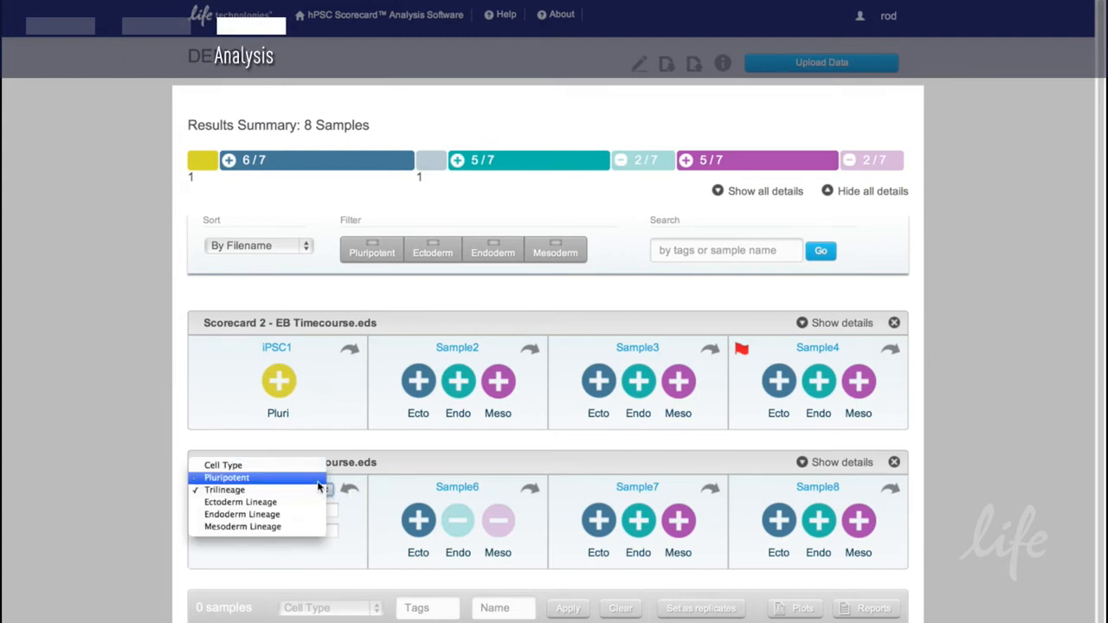
# Set Sample5's cell type to Pluripotent
pyautogui.click(226, 477)
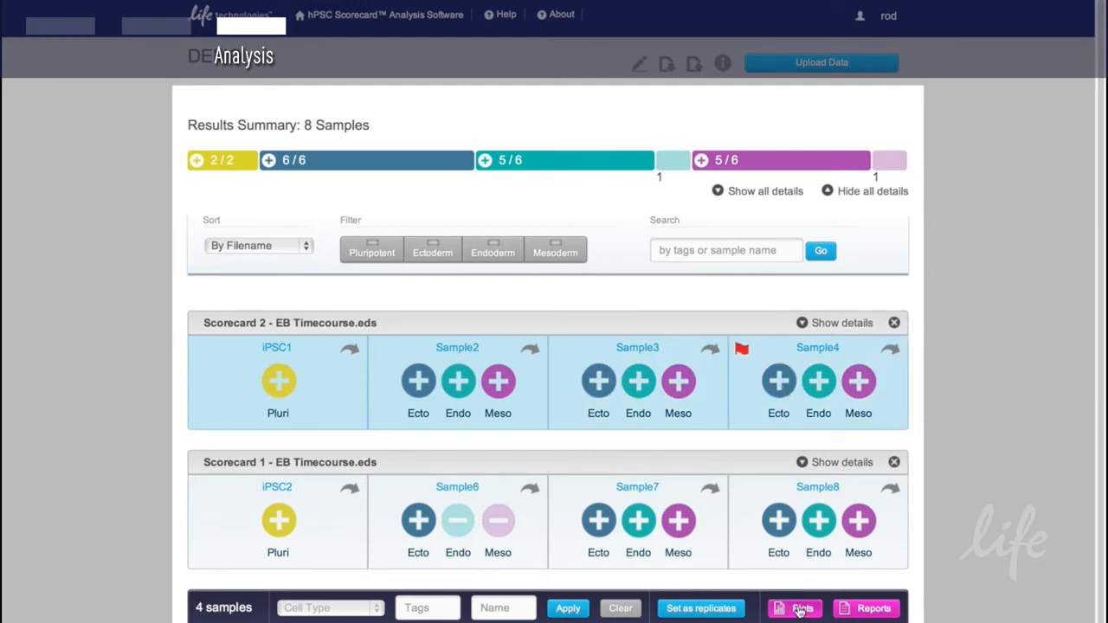
# View the expression and CT correlation plots for iPSC1 and Samples 2–4, then close them
pyautogui.click(795, 608)
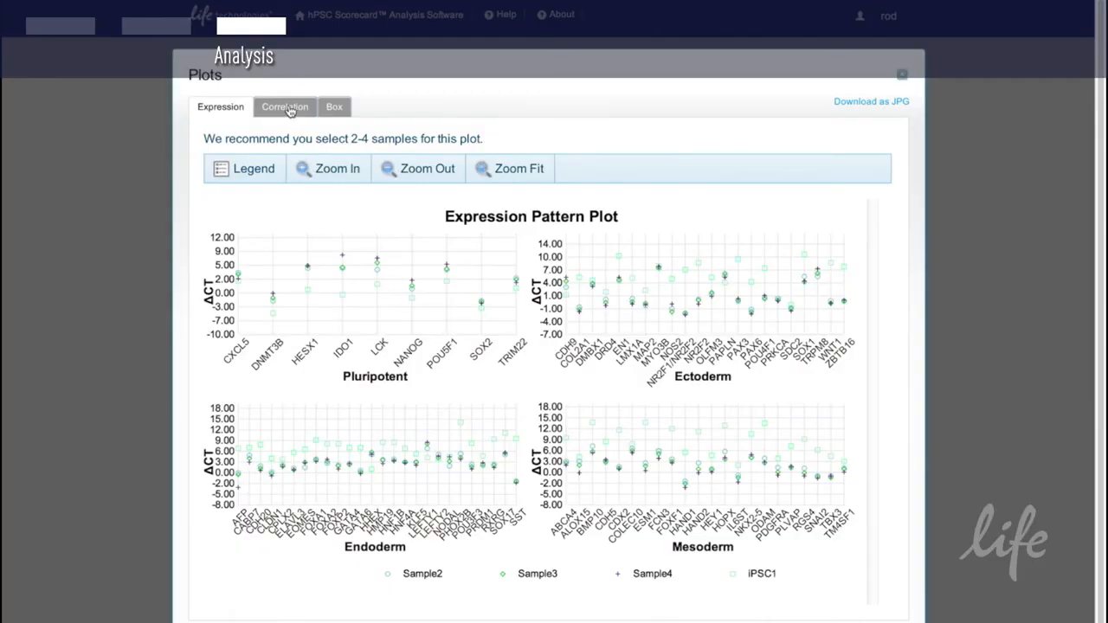
pyautogui.click(284, 106)
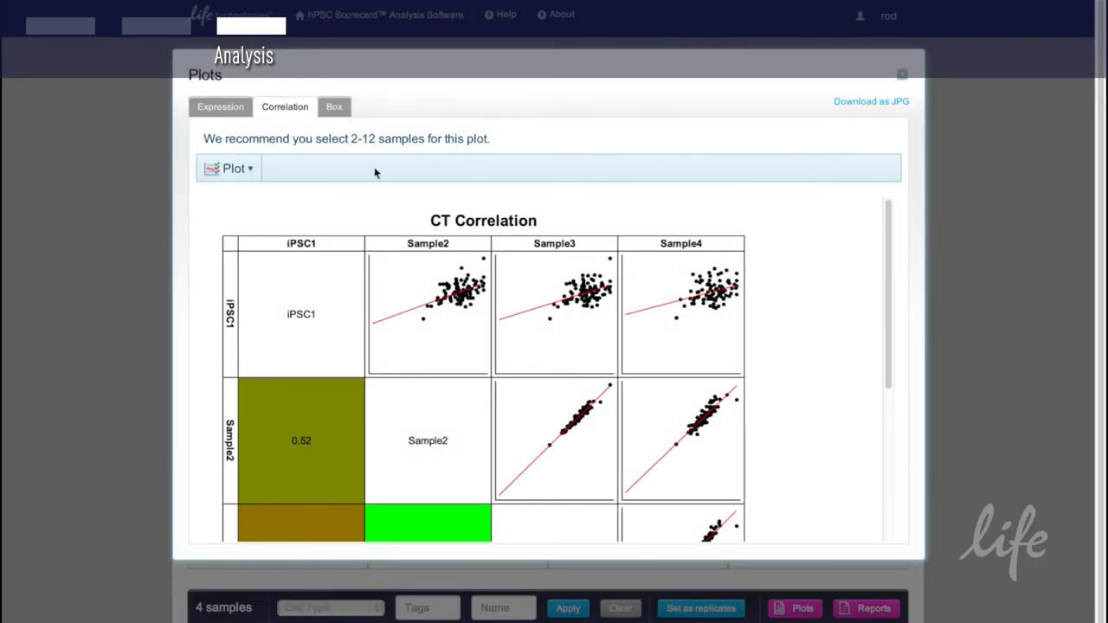
pyautogui.click(334, 106)
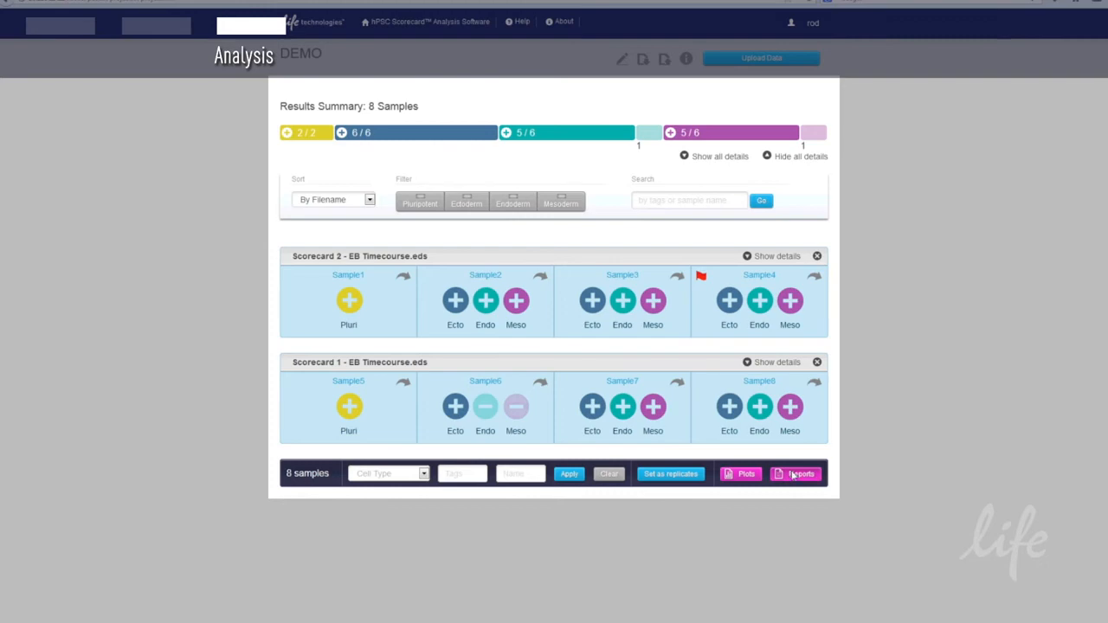
# Review the Report (PDF) and Export (XLS) options, then close the Reports dialog
pyautogui.click(794, 473)
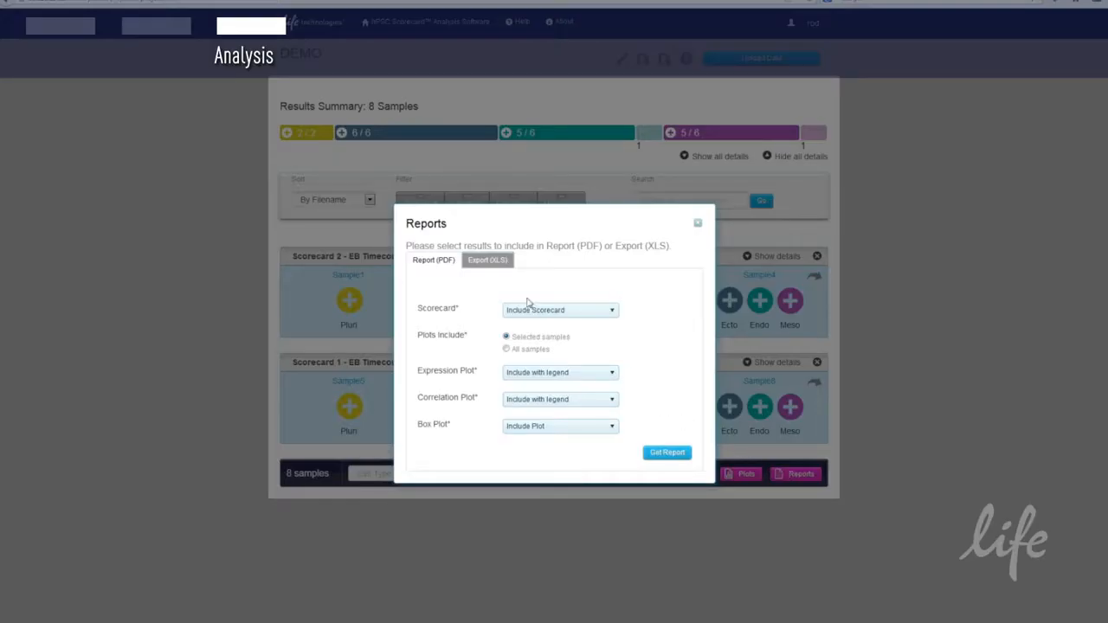
pyautogui.click(486, 260)
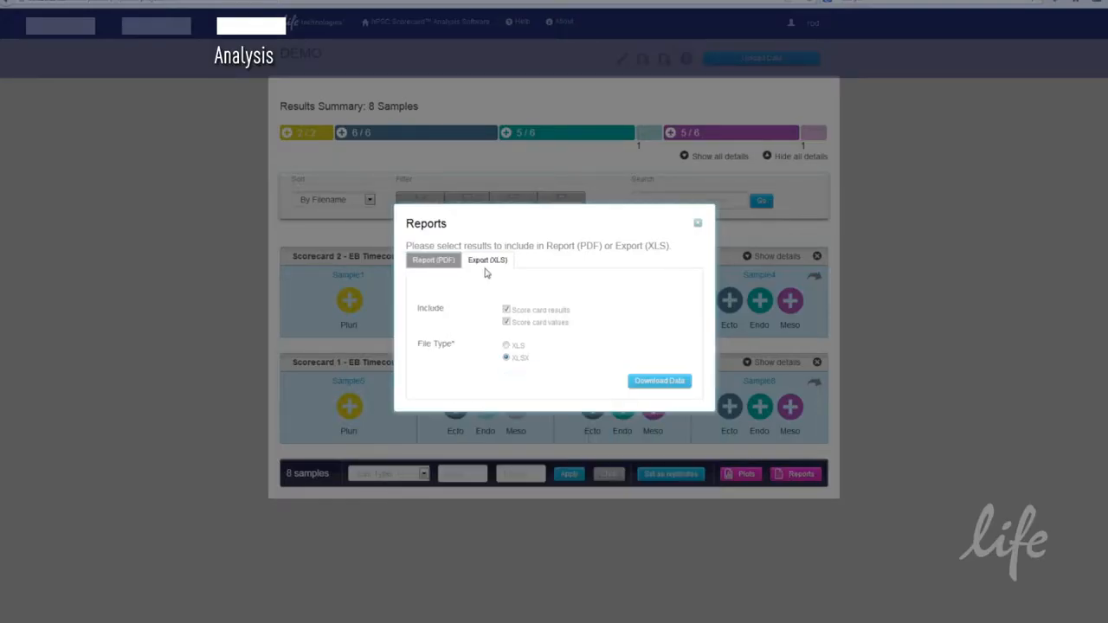
pyautogui.click(698, 223)
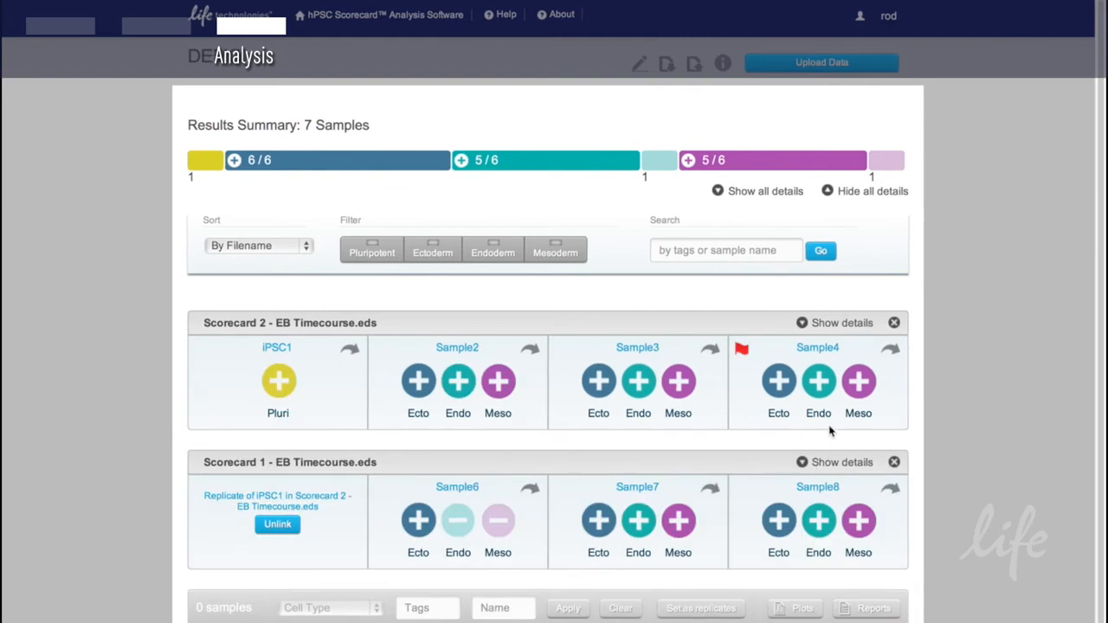
# Expand Scorecard 1's details to show the ESC and Day 2, 4, 7 EB results
pyautogui.click(841, 322)
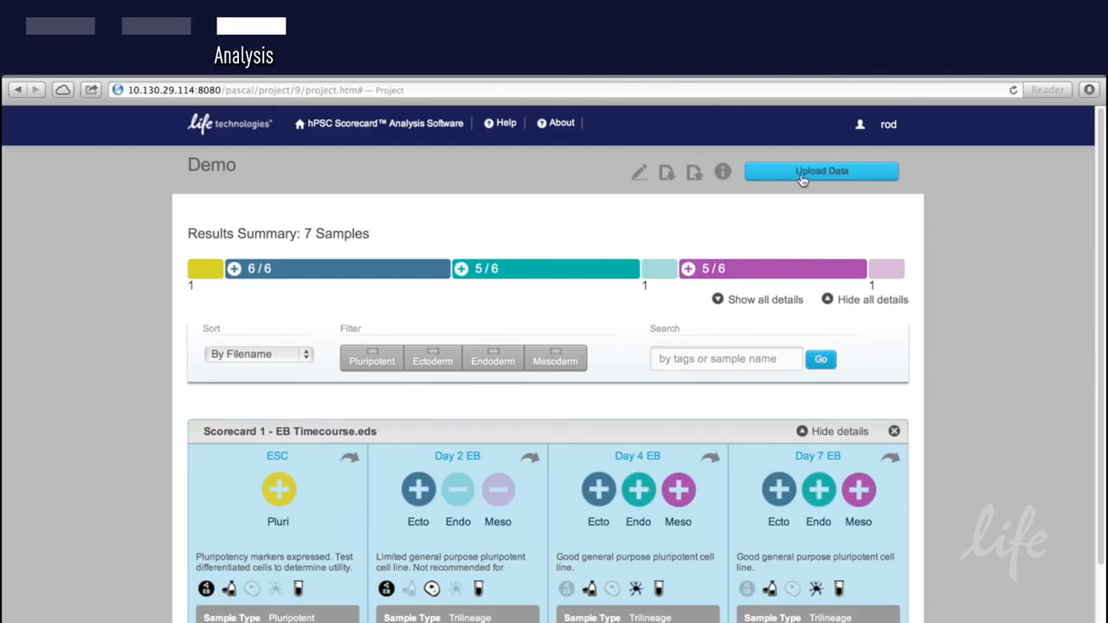
# Browse for more plate files, then cancel without uploading any
pyautogui.click(821, 171)
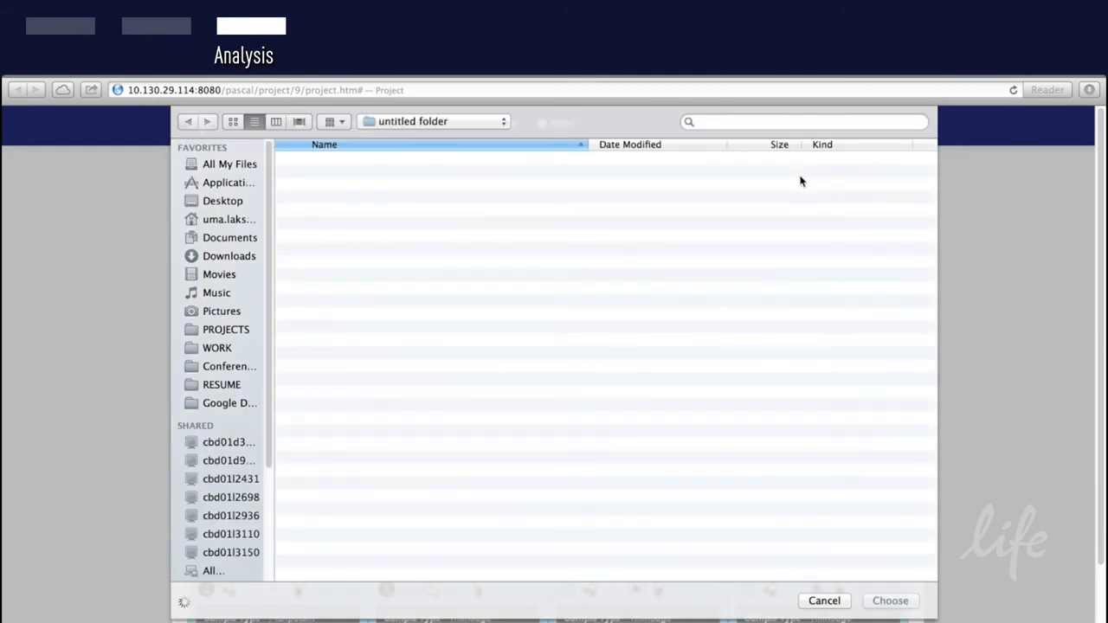
pyautogui.click(823, 601)
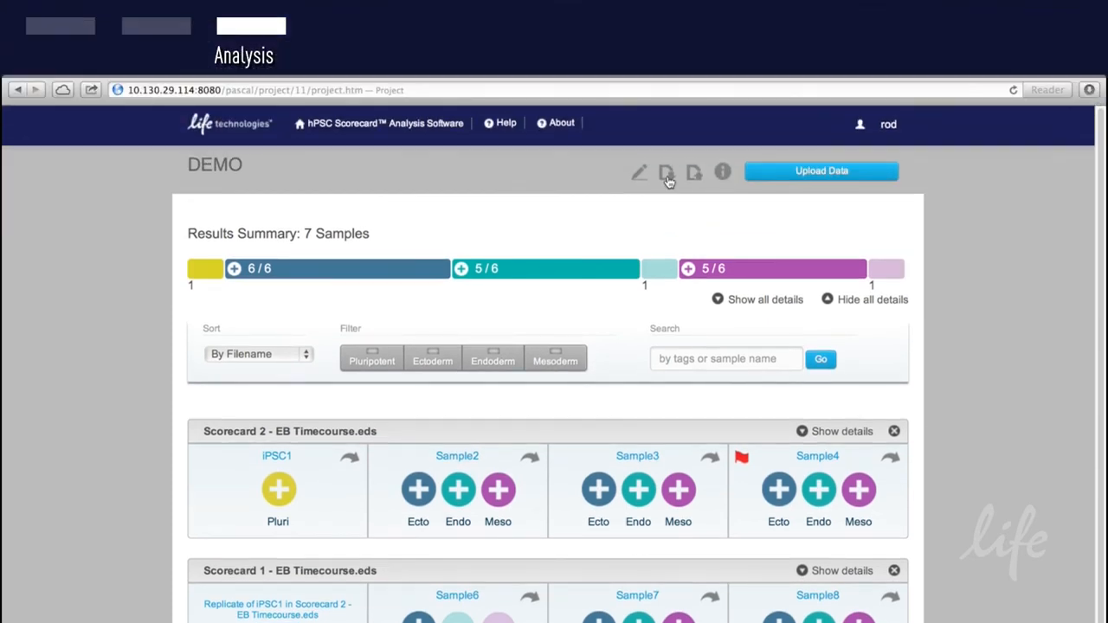
pyautogui.moveTo(667, 172)
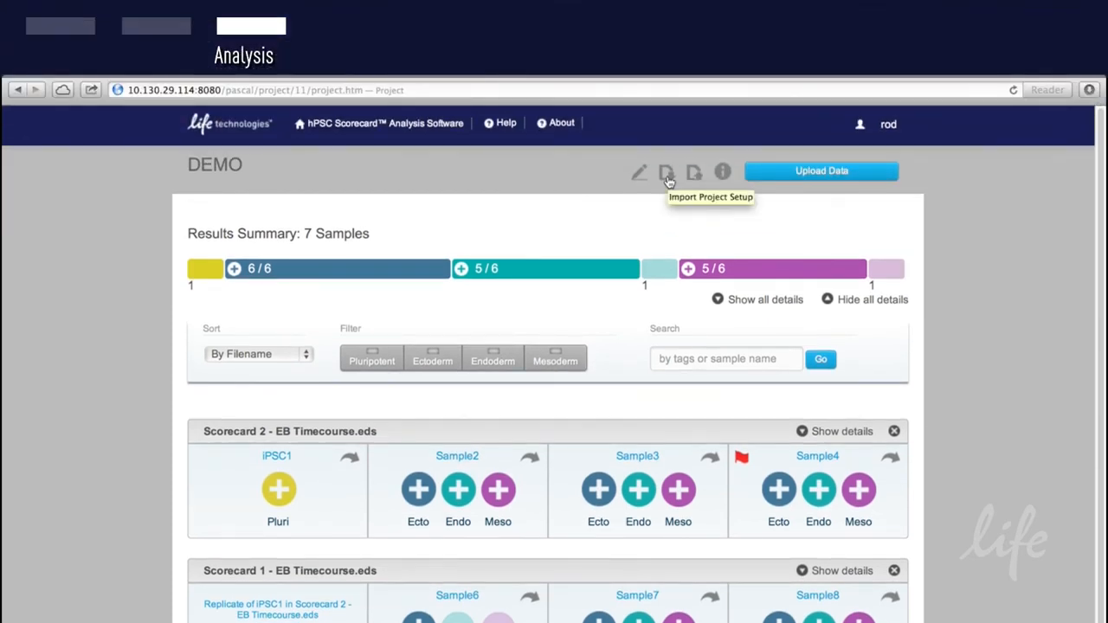
pyautogui.moveTo(694, 172)
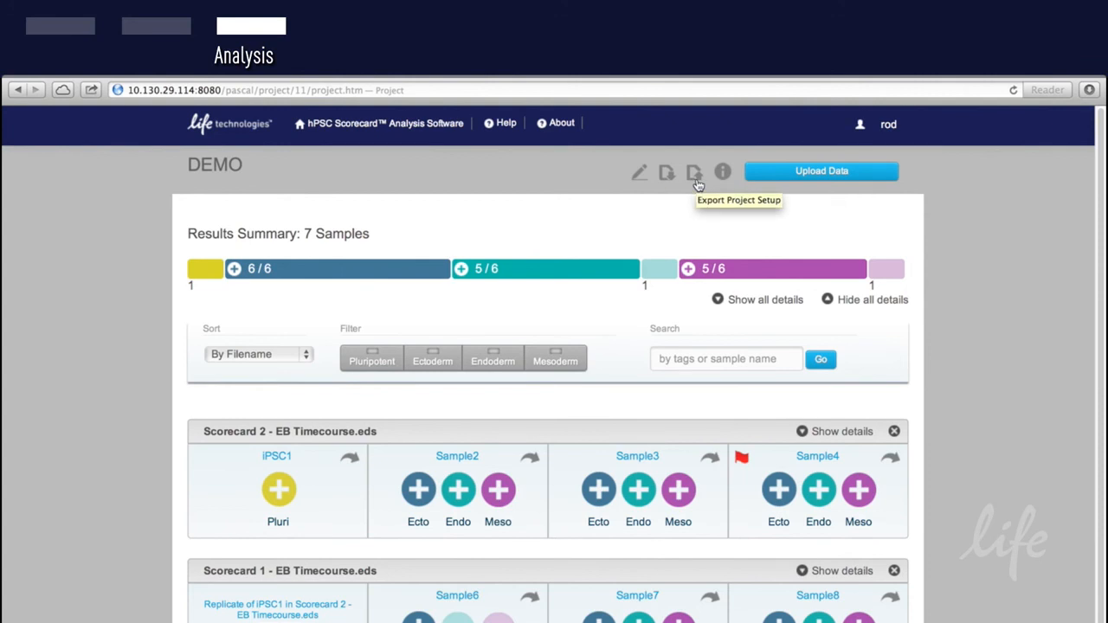